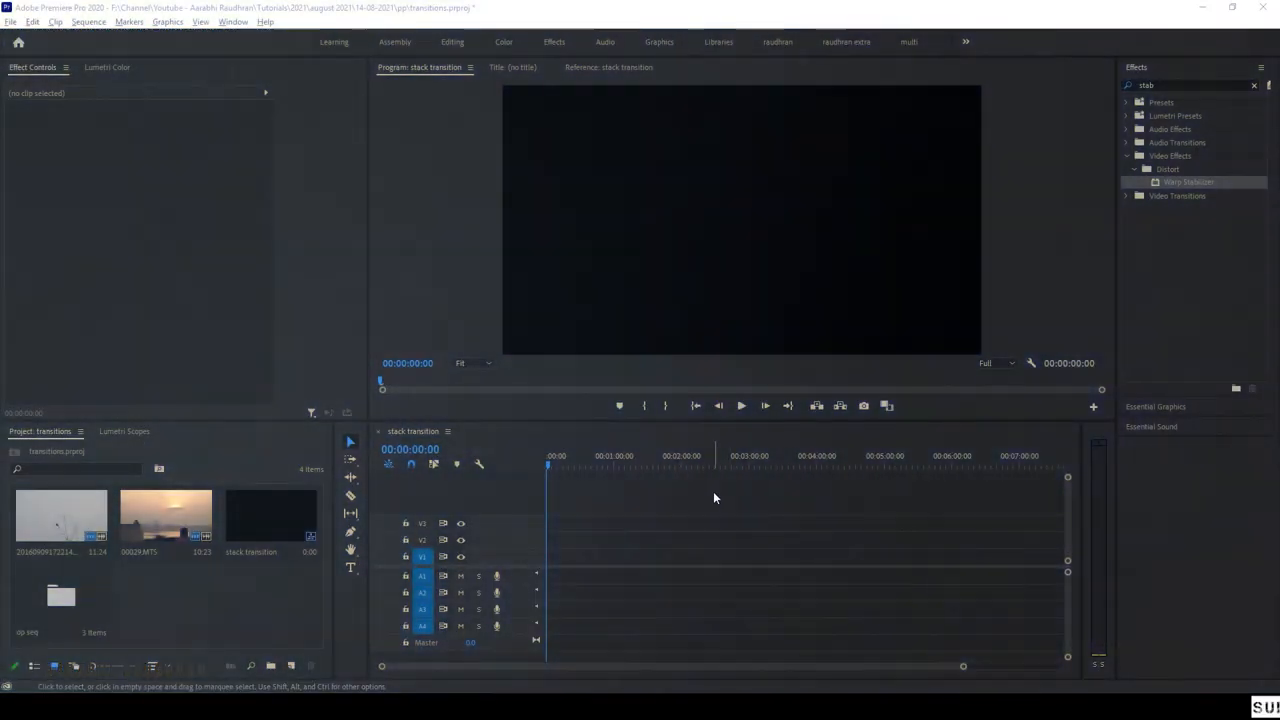
- Place 20160909172214.MTS on V1, keeping the sequence's existing settings, and select the clip
click(60, 515)
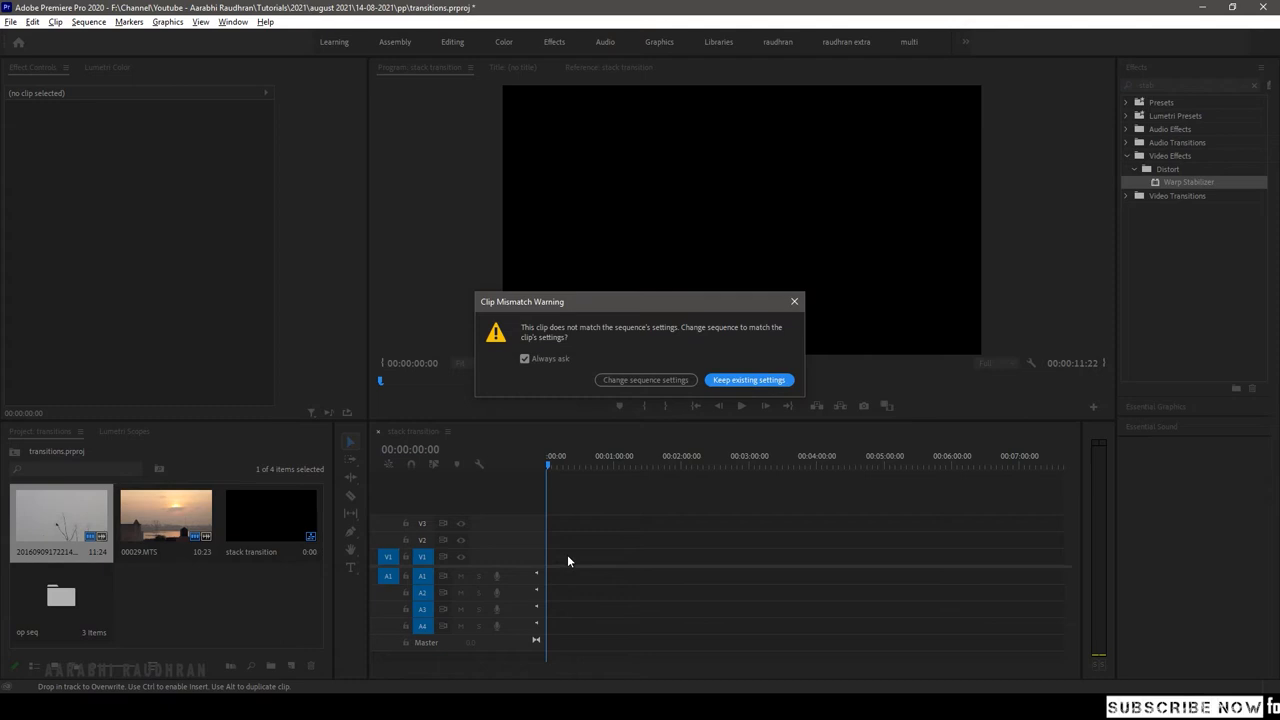
click(748, 379)
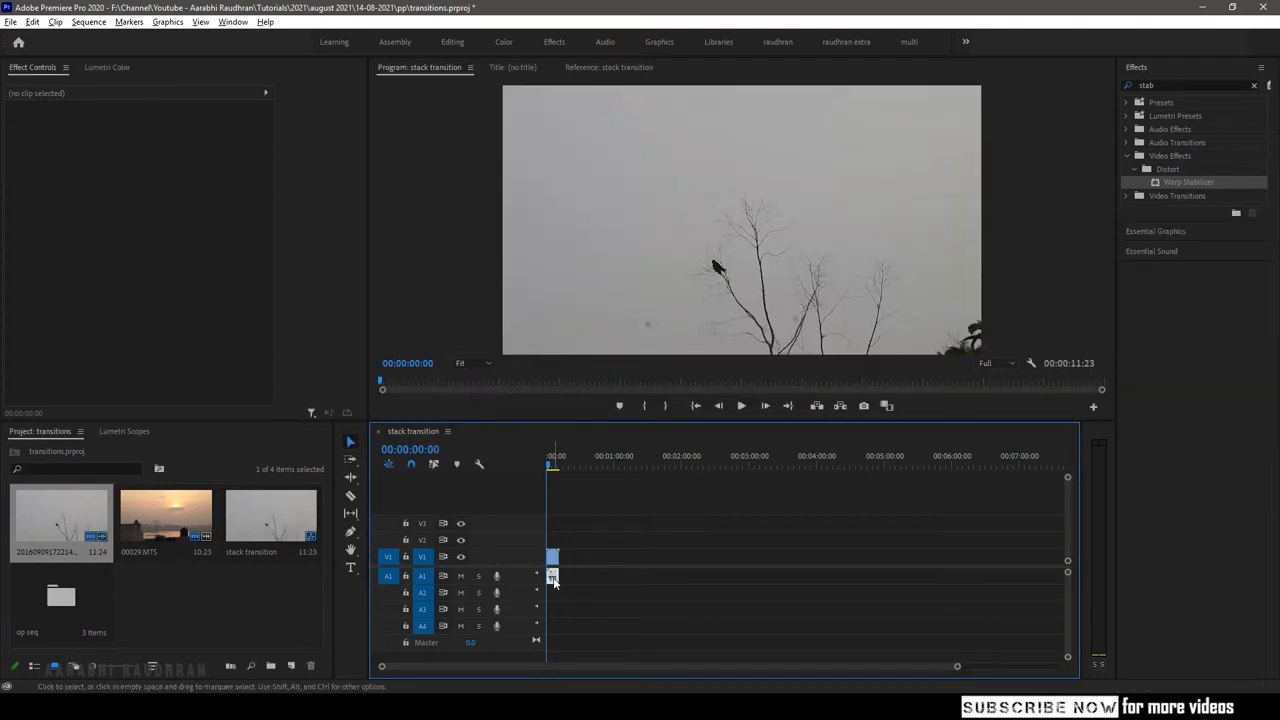
click(552, 575)
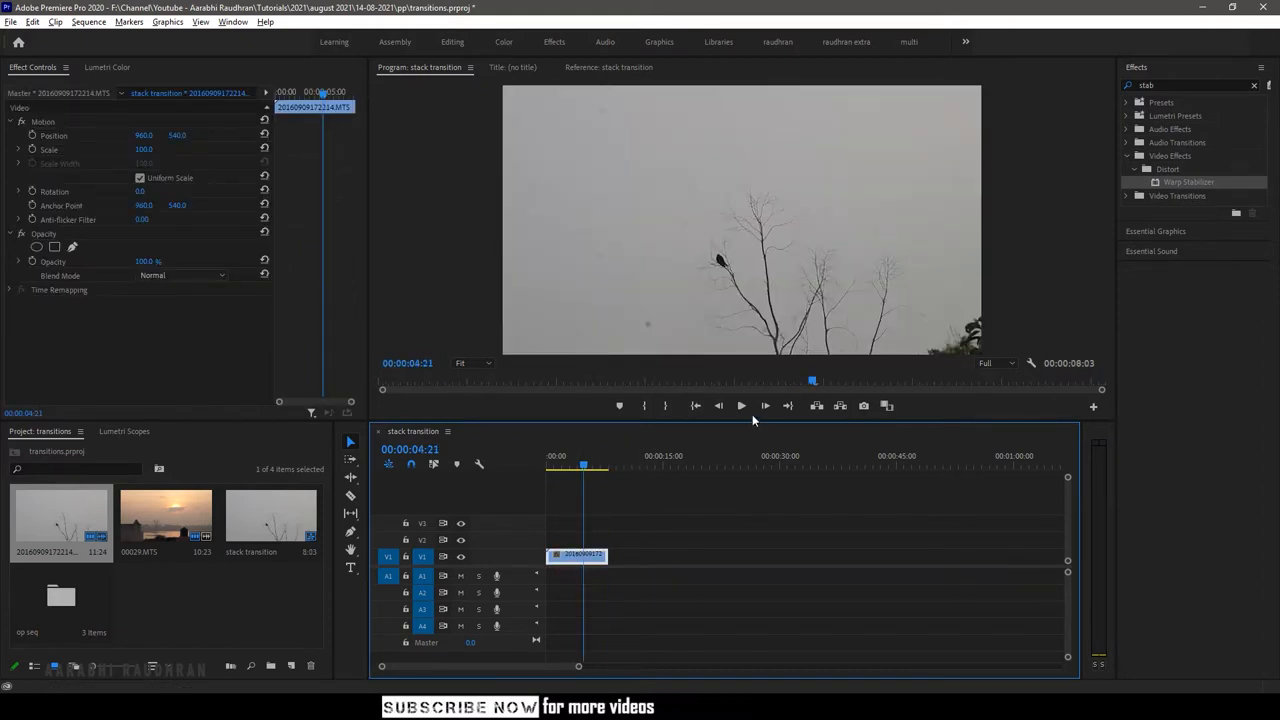
- Raise the bird clip's Exposure in Lumetri Color
click(107, 67)
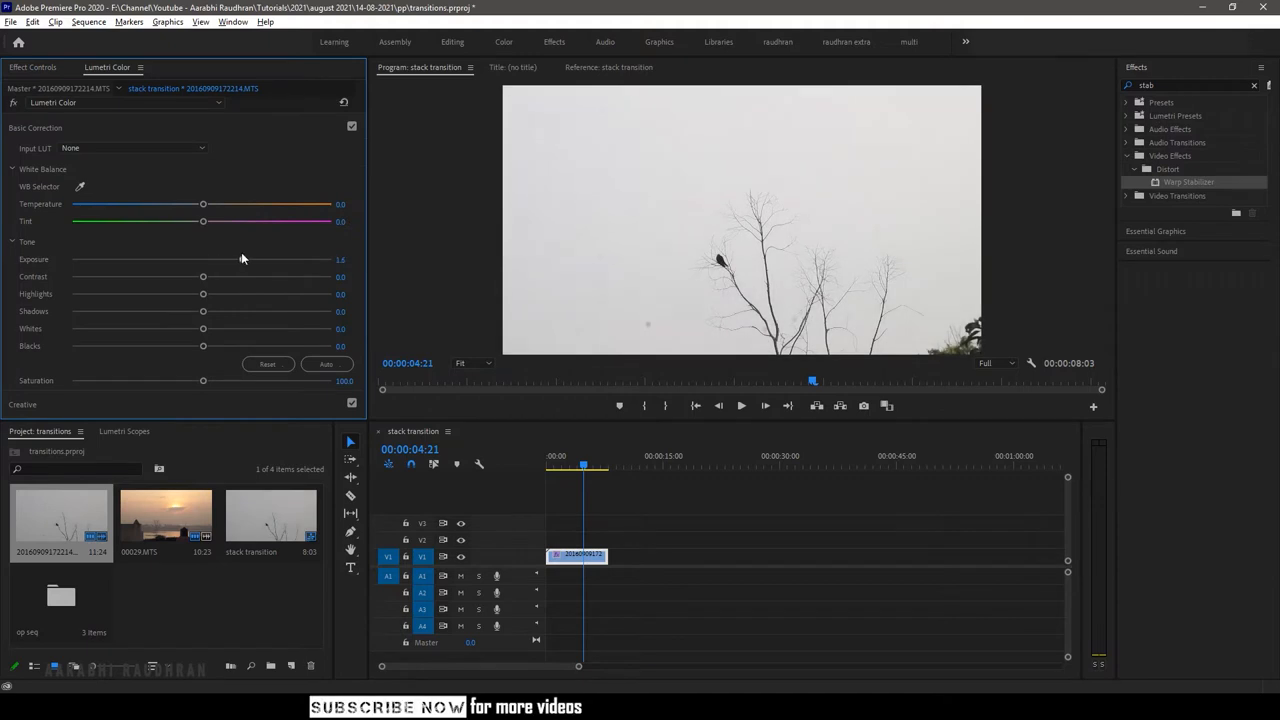
click(33, 67)
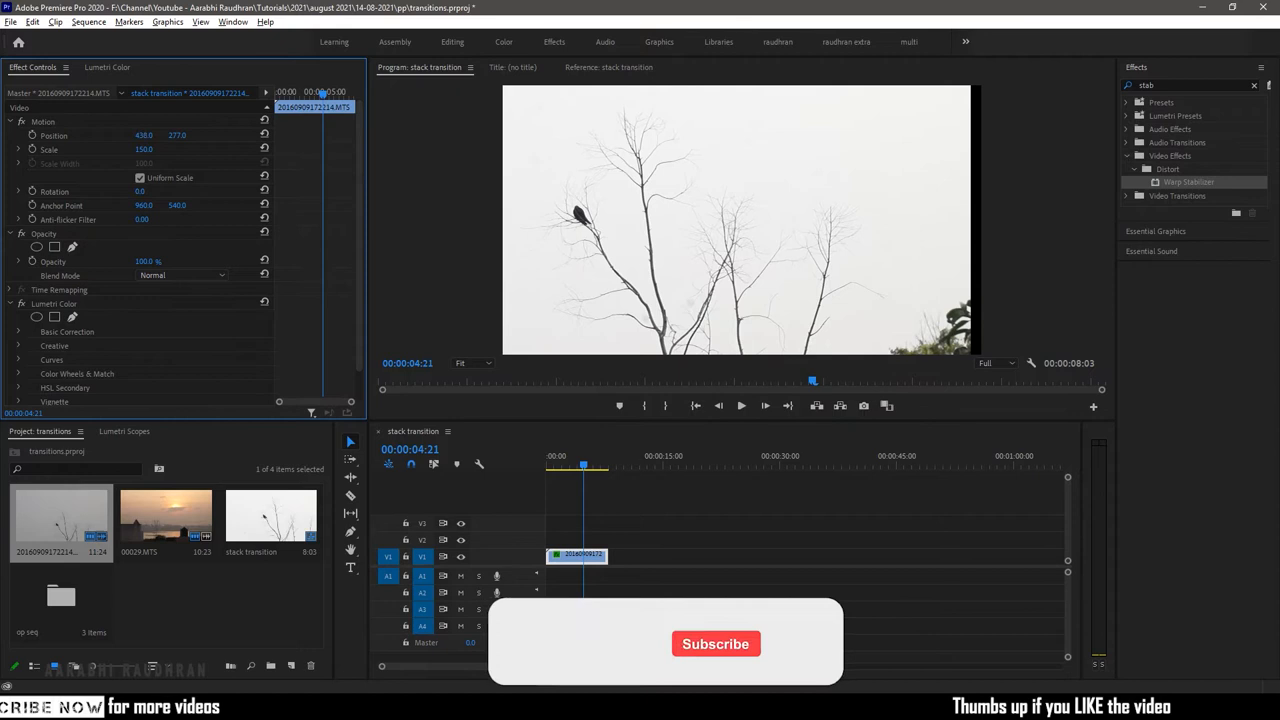
- Nest the bird clip as 'clip 1' and search Effects for Transform
right_click(577, 555)
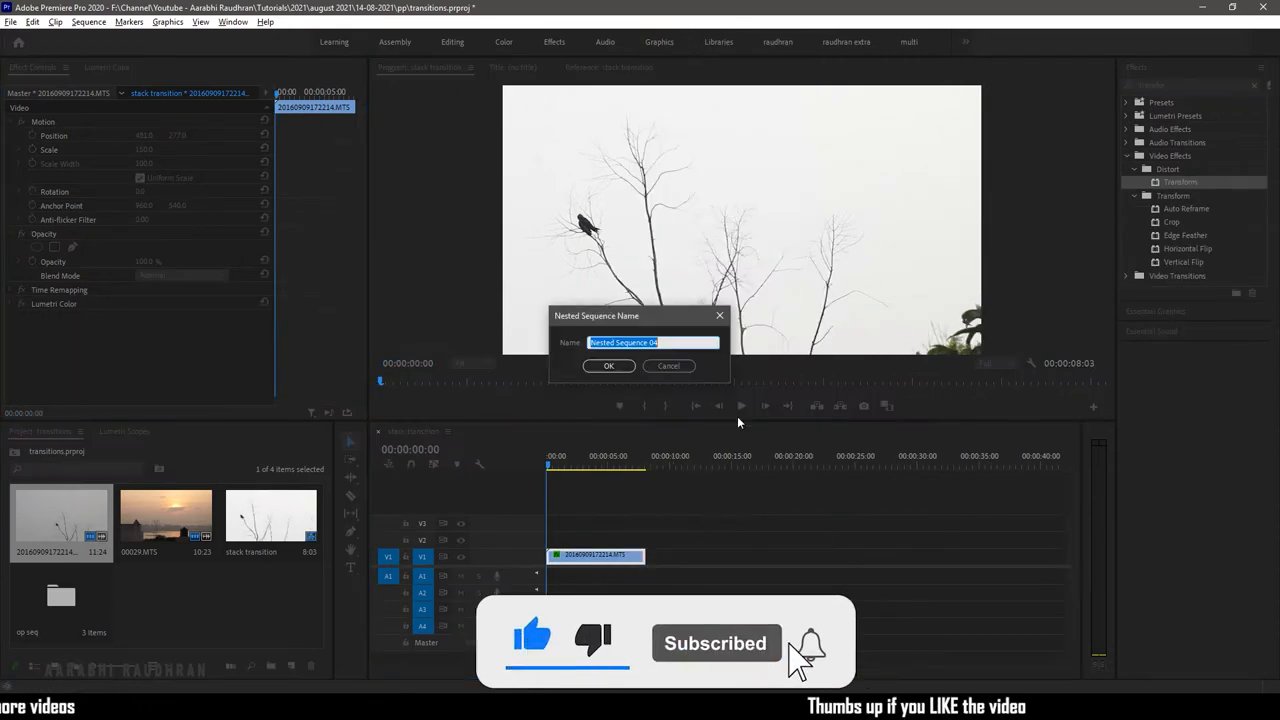
text(clip 1)
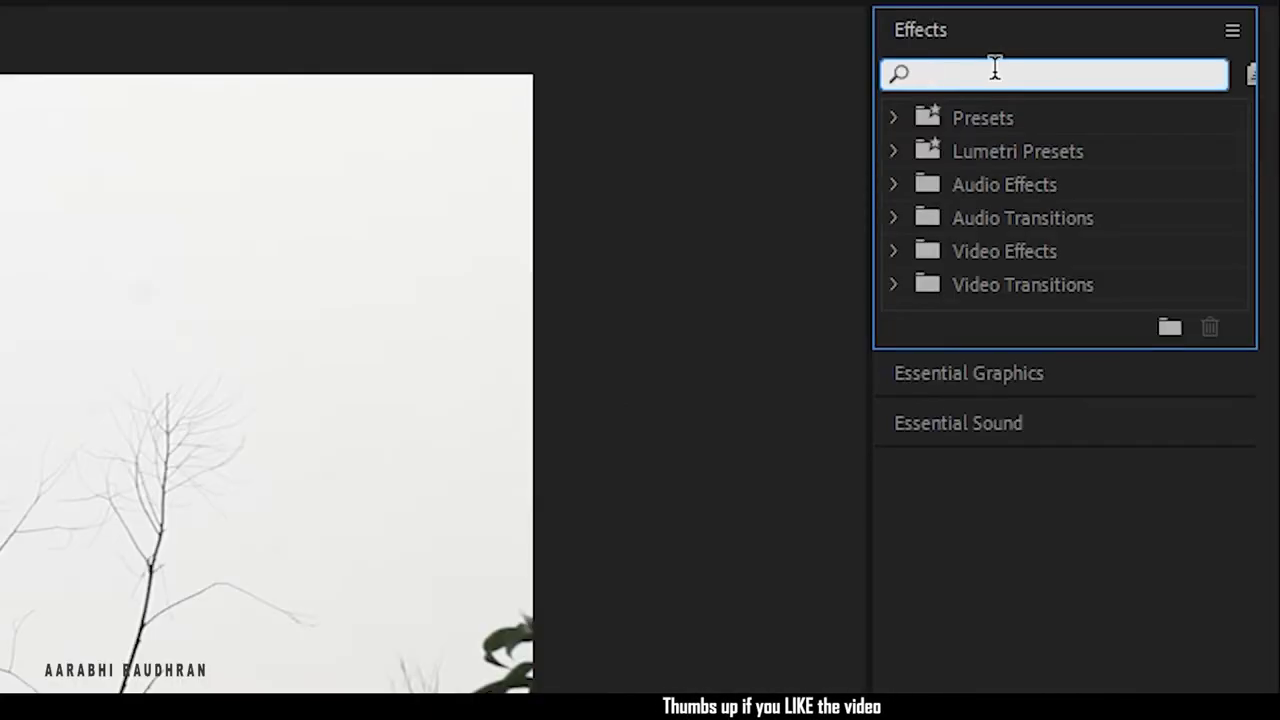
text(transfor)
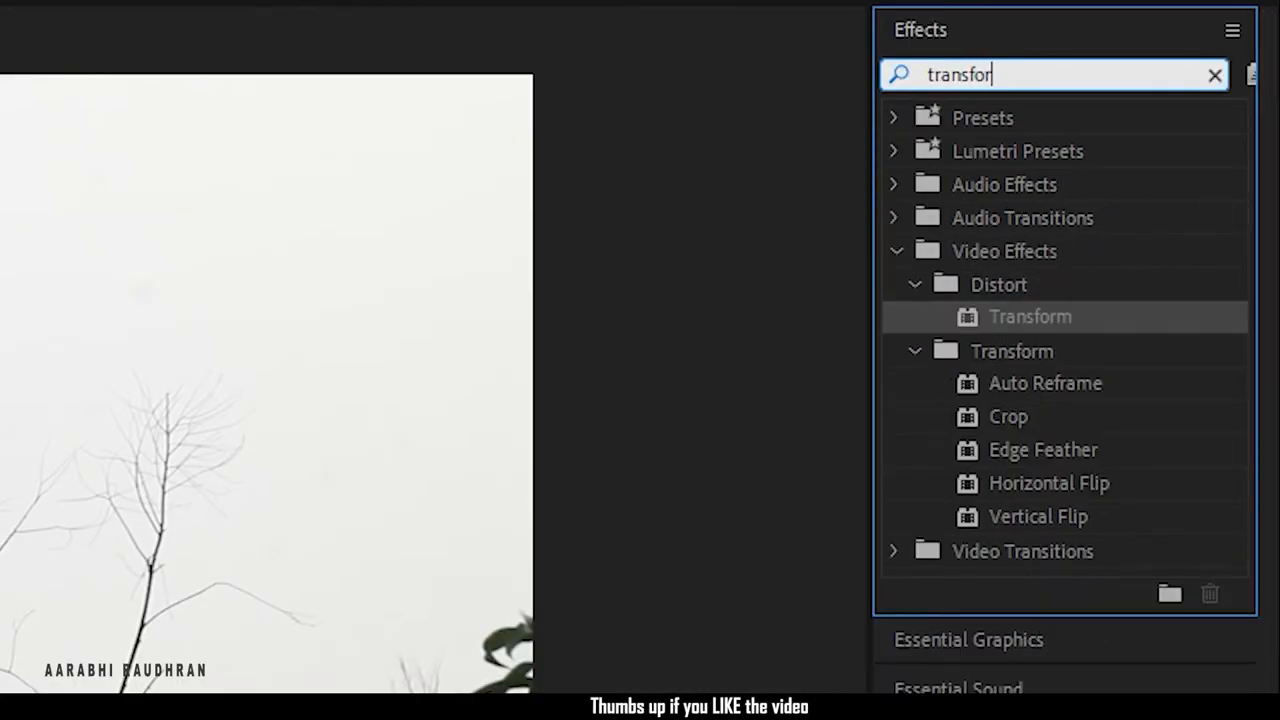
text(m)
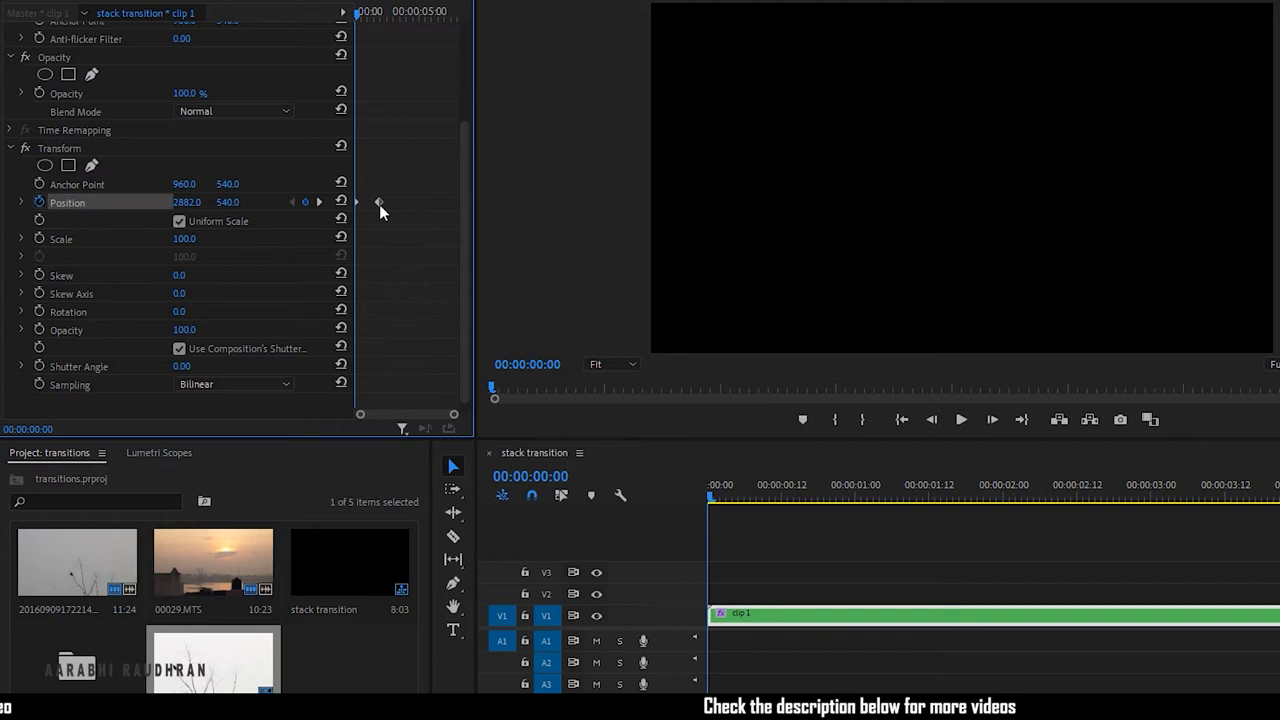
- Give clip 1's Position keyframe eased temporal interpolation and reveal its velocity graph
right_click(379, 202)
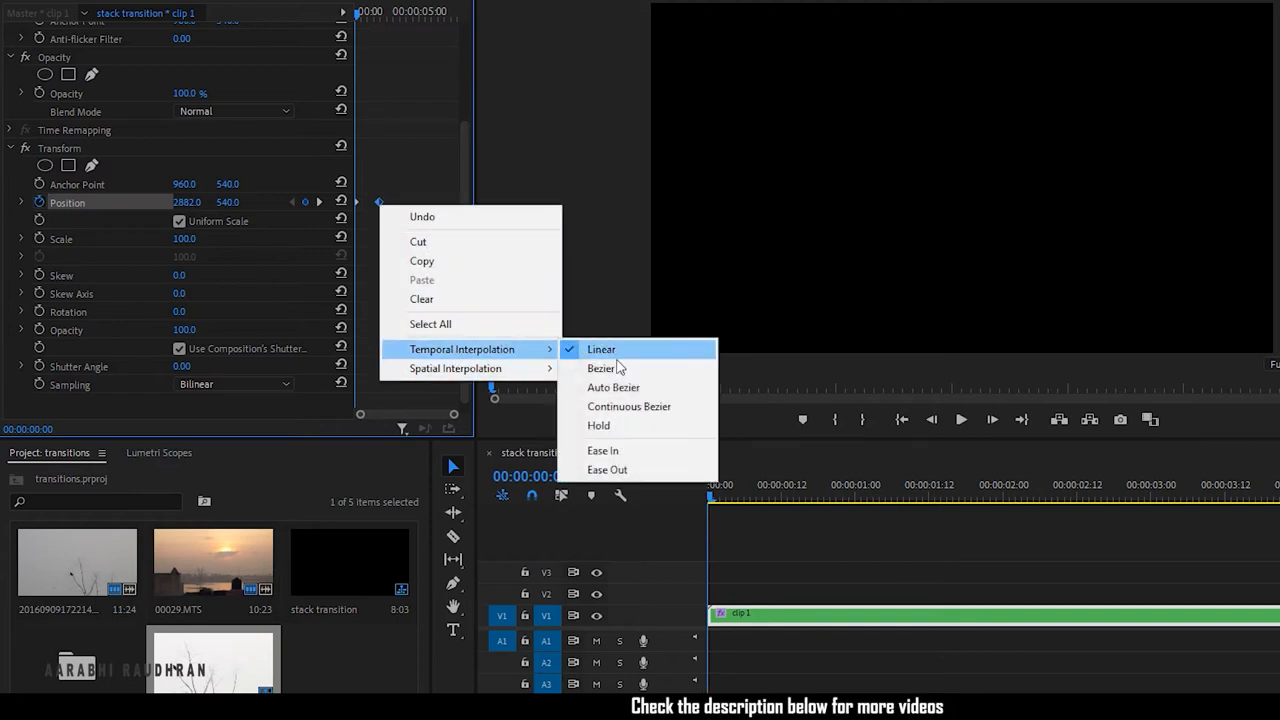
click(601, 349)
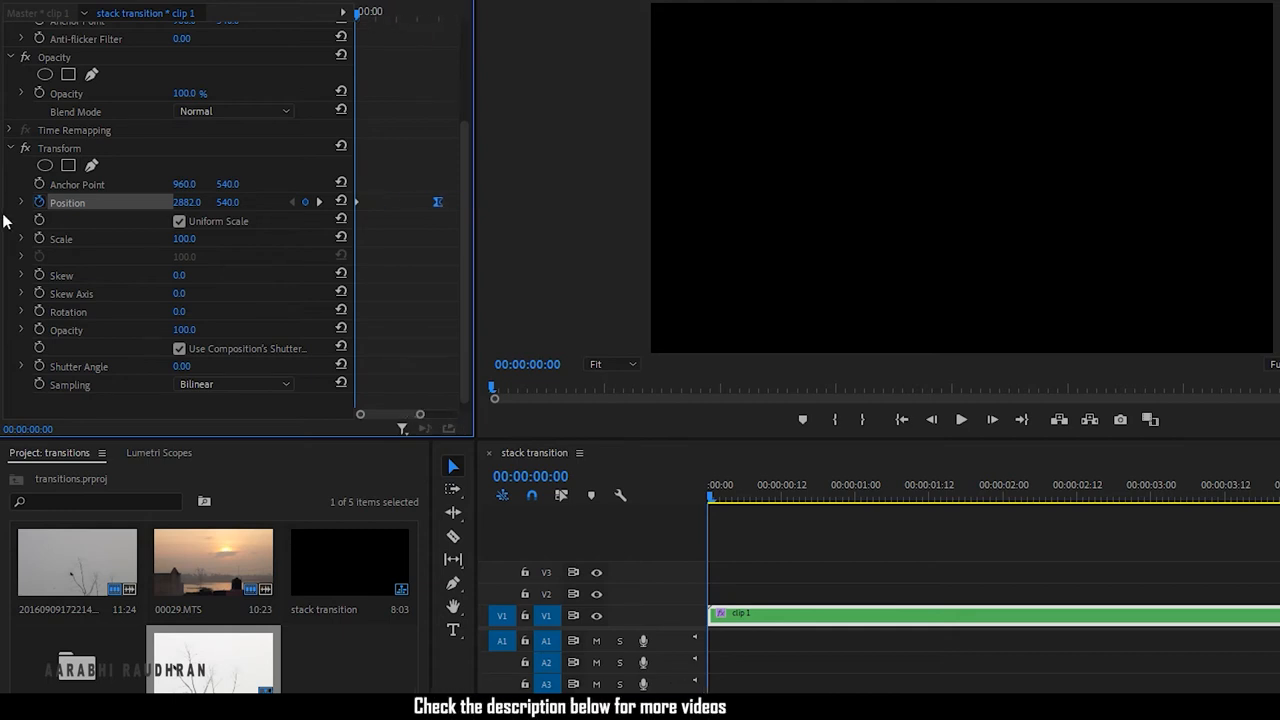
click(21, 202)
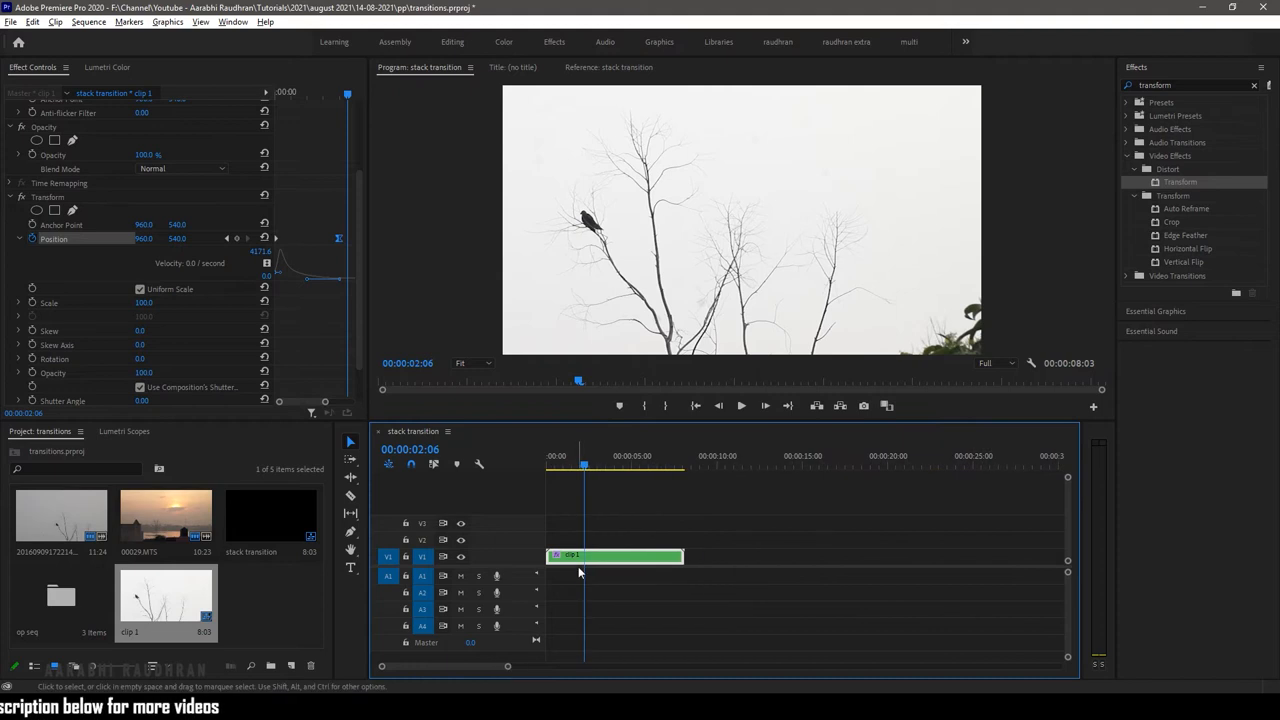
- Nest clip 1 again, apply Echo, and set its Number of Echoes
right_click(615, 555)
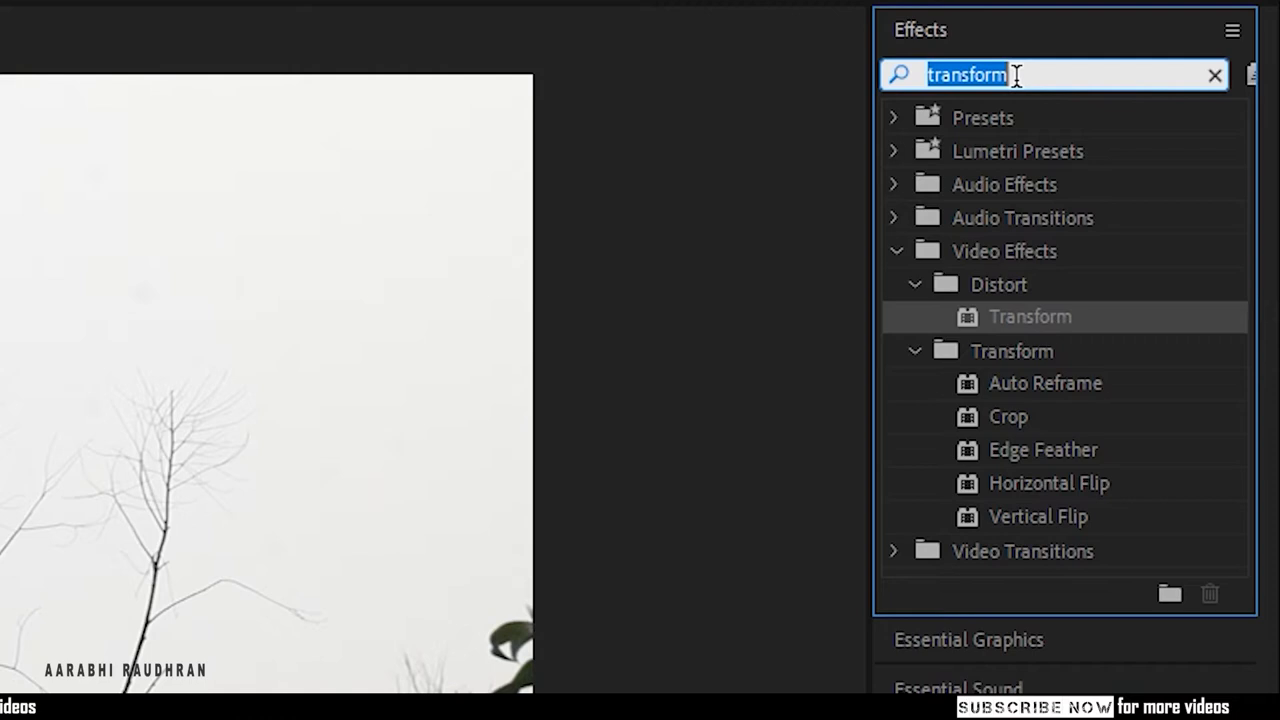
text(ech)
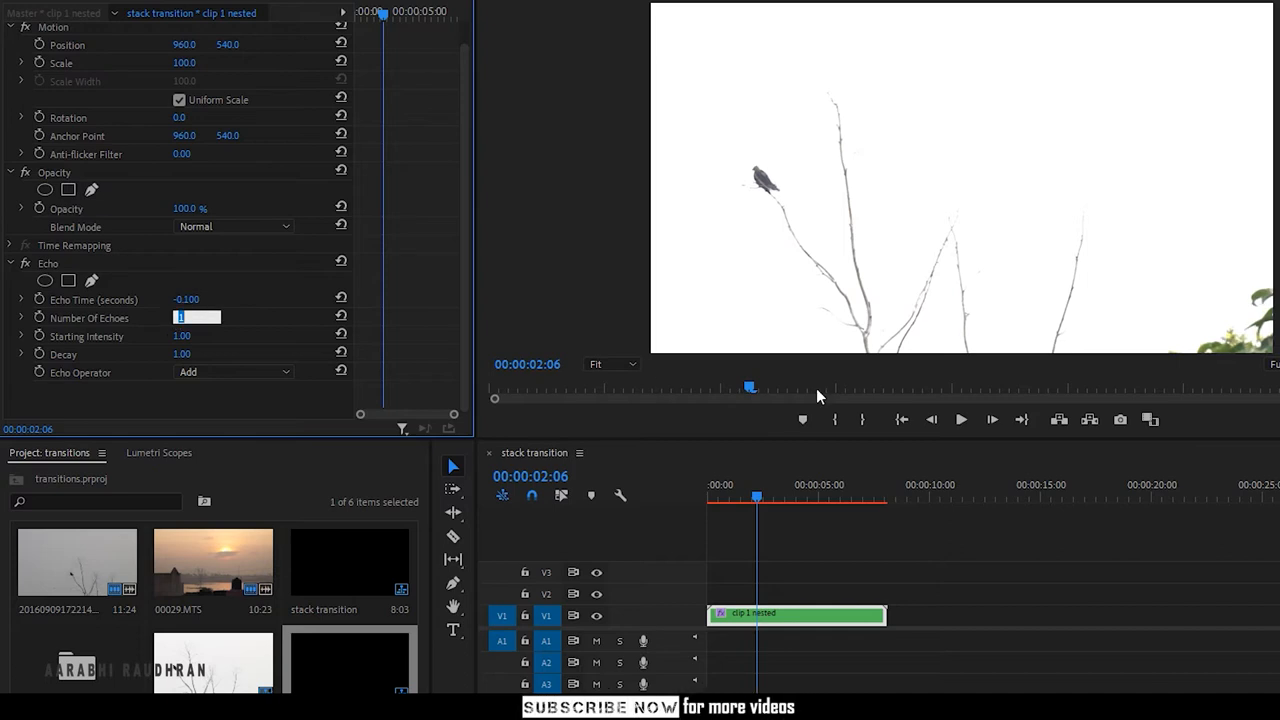
text(4)
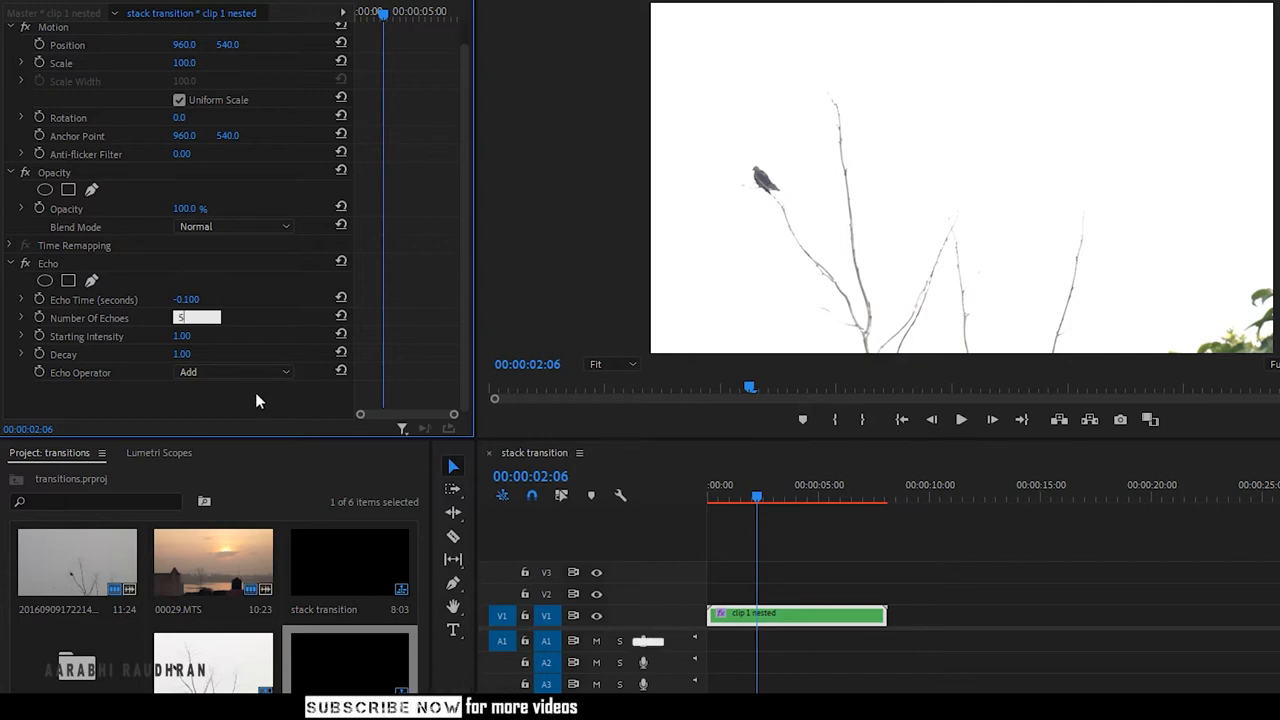
click(234, 372)
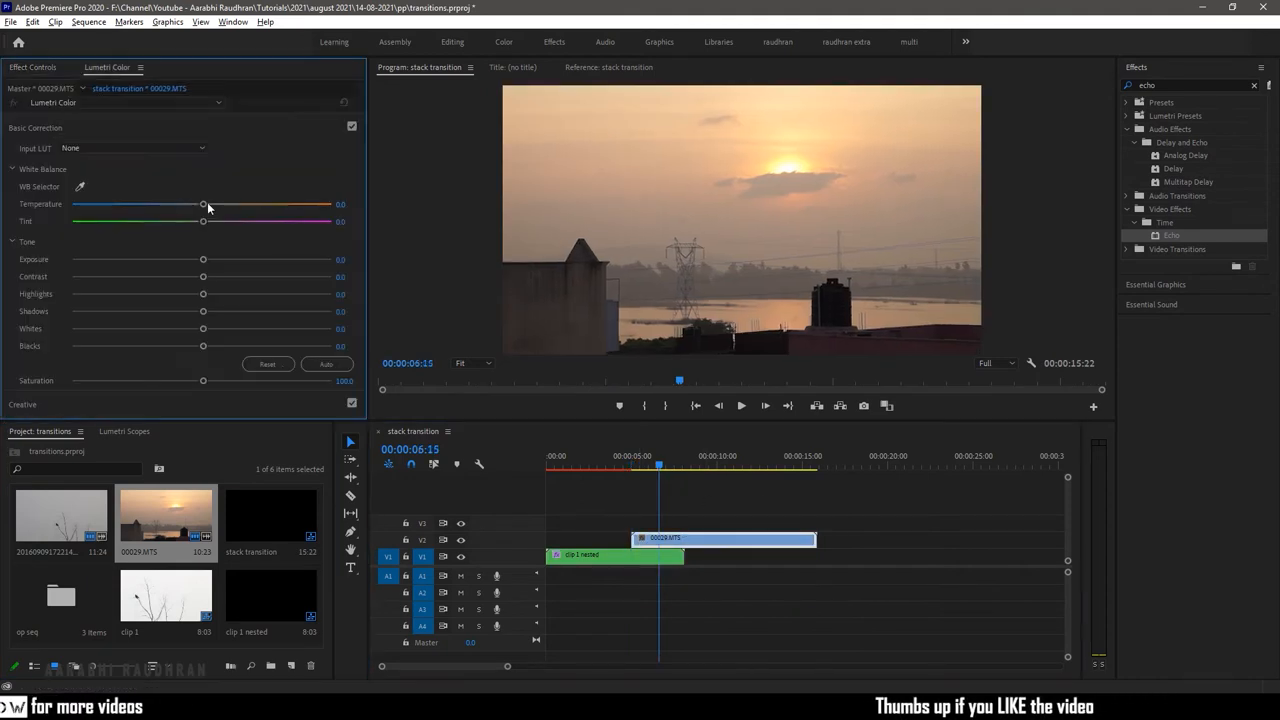
- Warm the sunset clip's colour temperature to an orange grade
drag(203, 204, 331, 204)
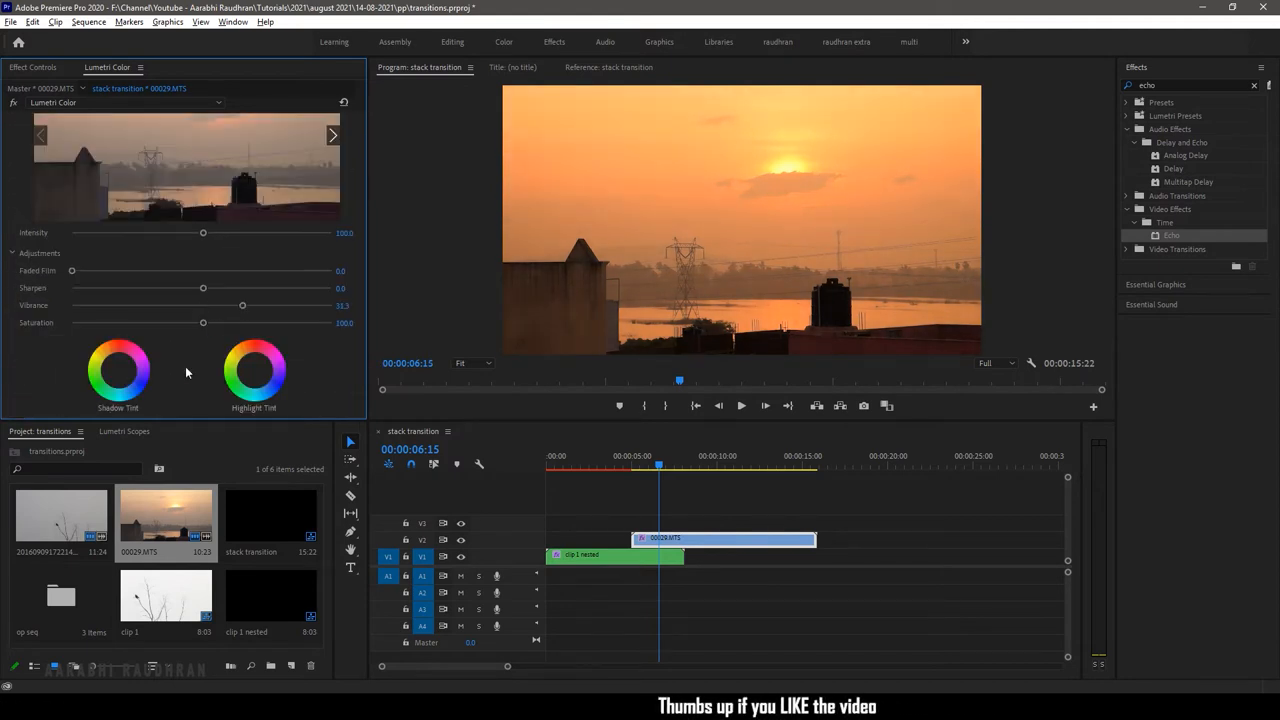
scroll(down, 3)
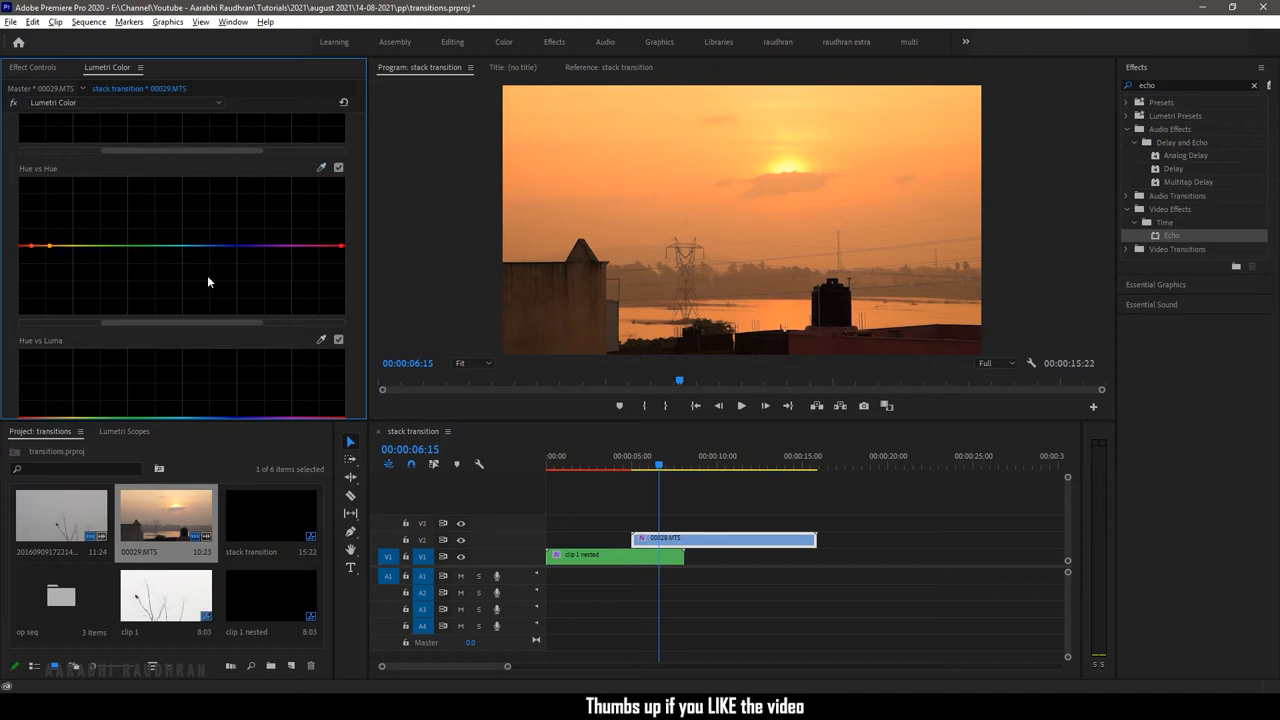
click(305, 247)
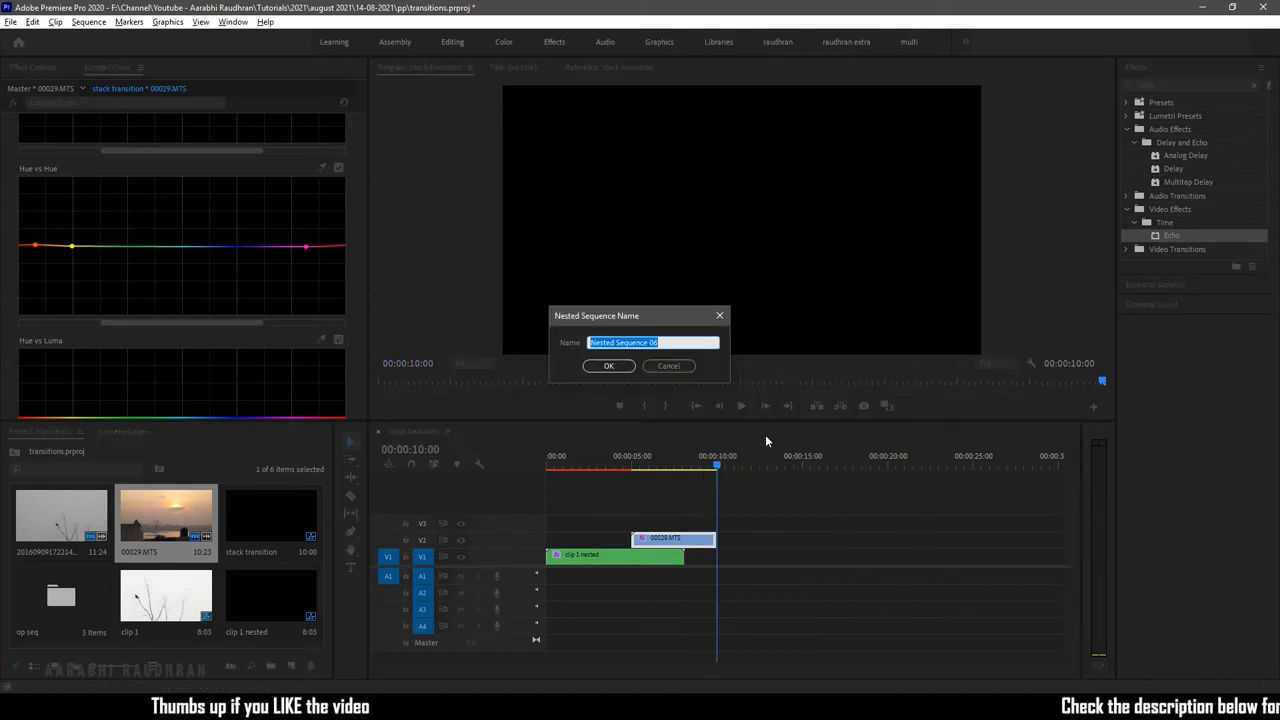
- Name the sunset nest 'clip 2', search Effects for Transform, and select clip 2
text(clip)
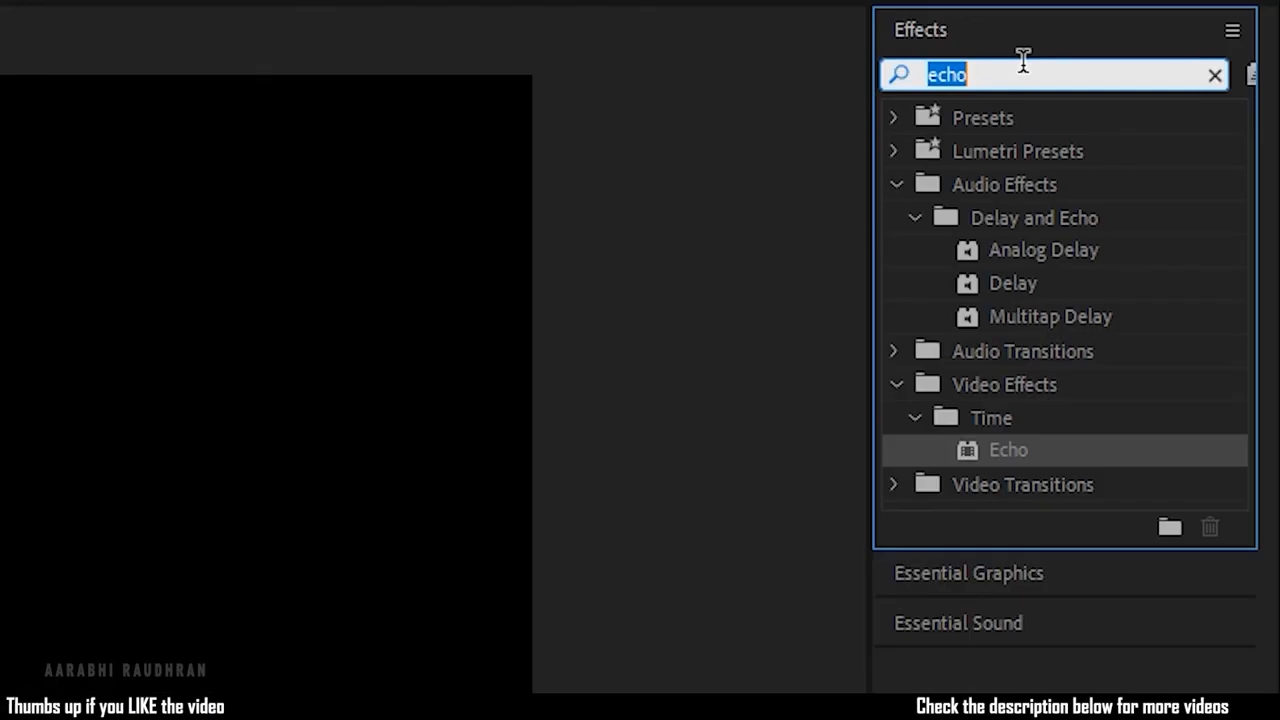
text(tran)
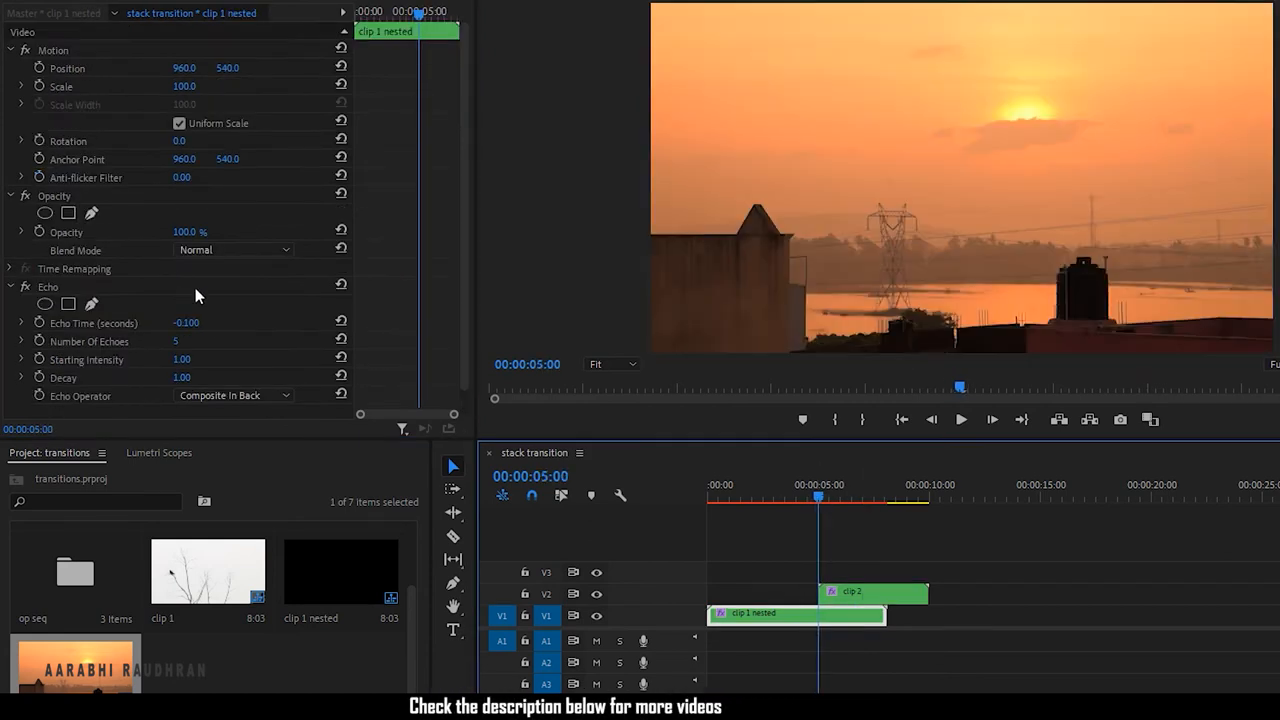
click(873, 591)
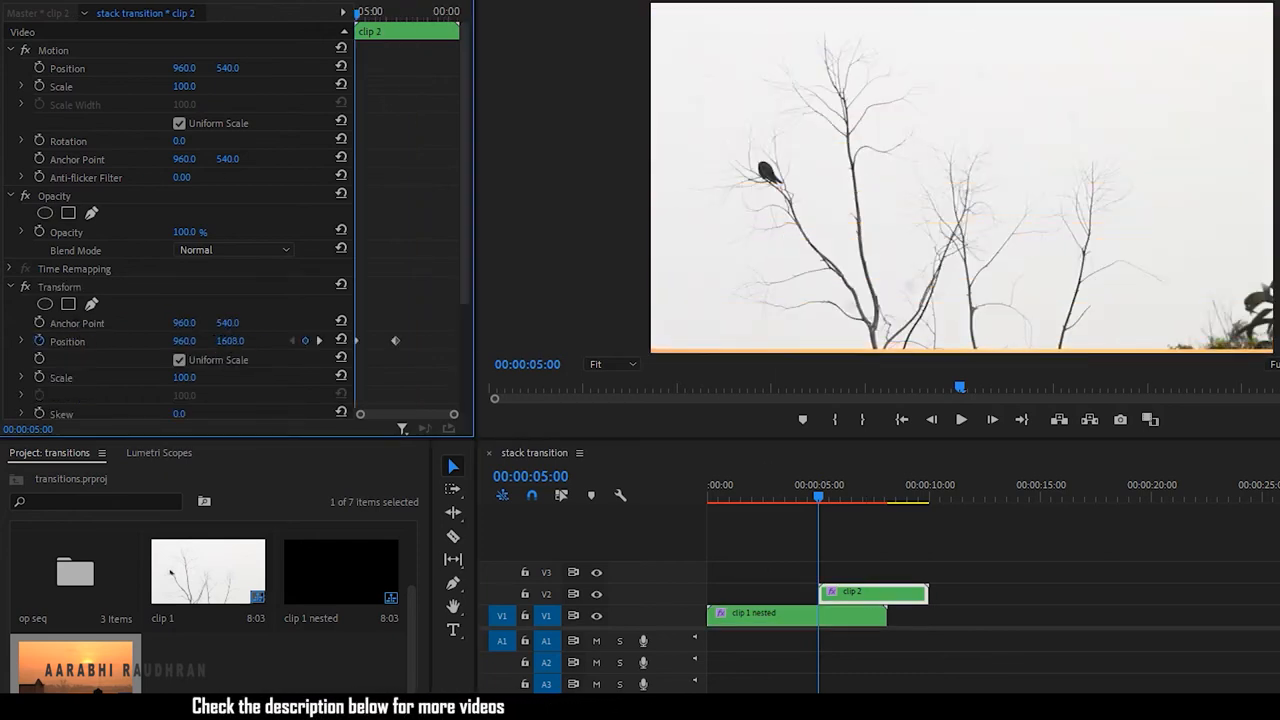
- Set clip 2's ending Position keyframe to Ease In and scrub to preview the slide
right_click(394, 345)
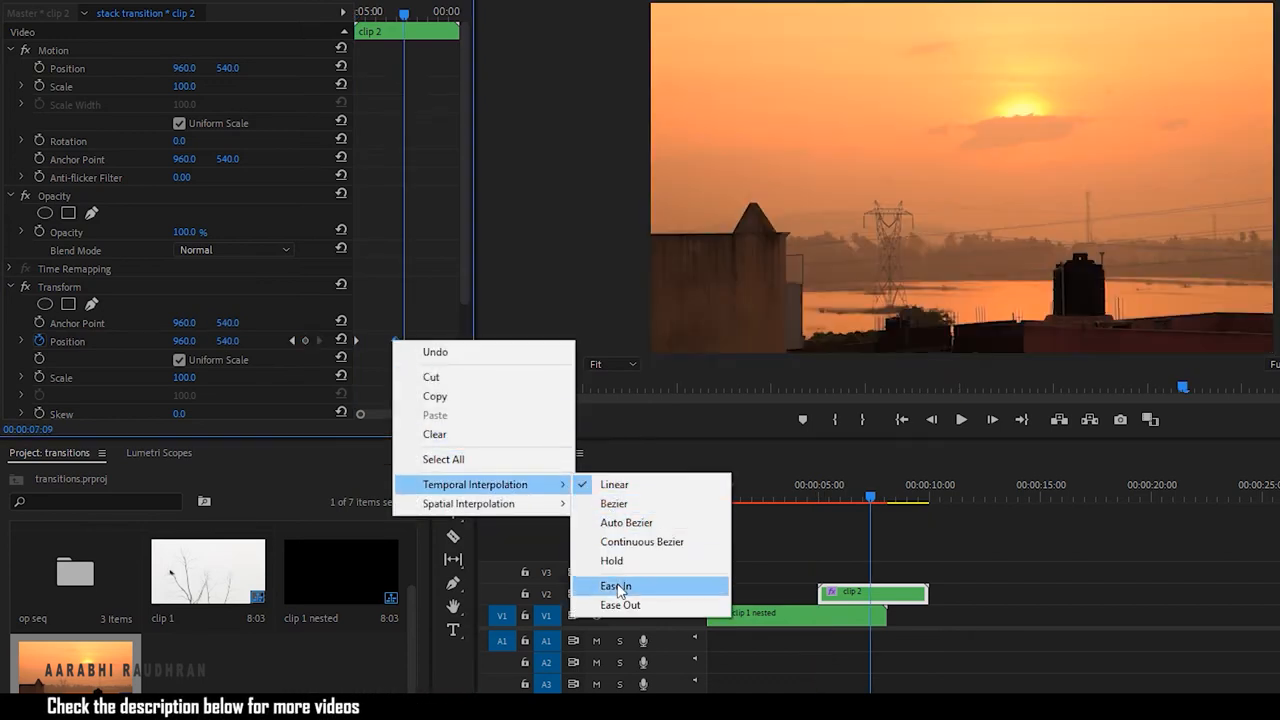
click(616, 585)
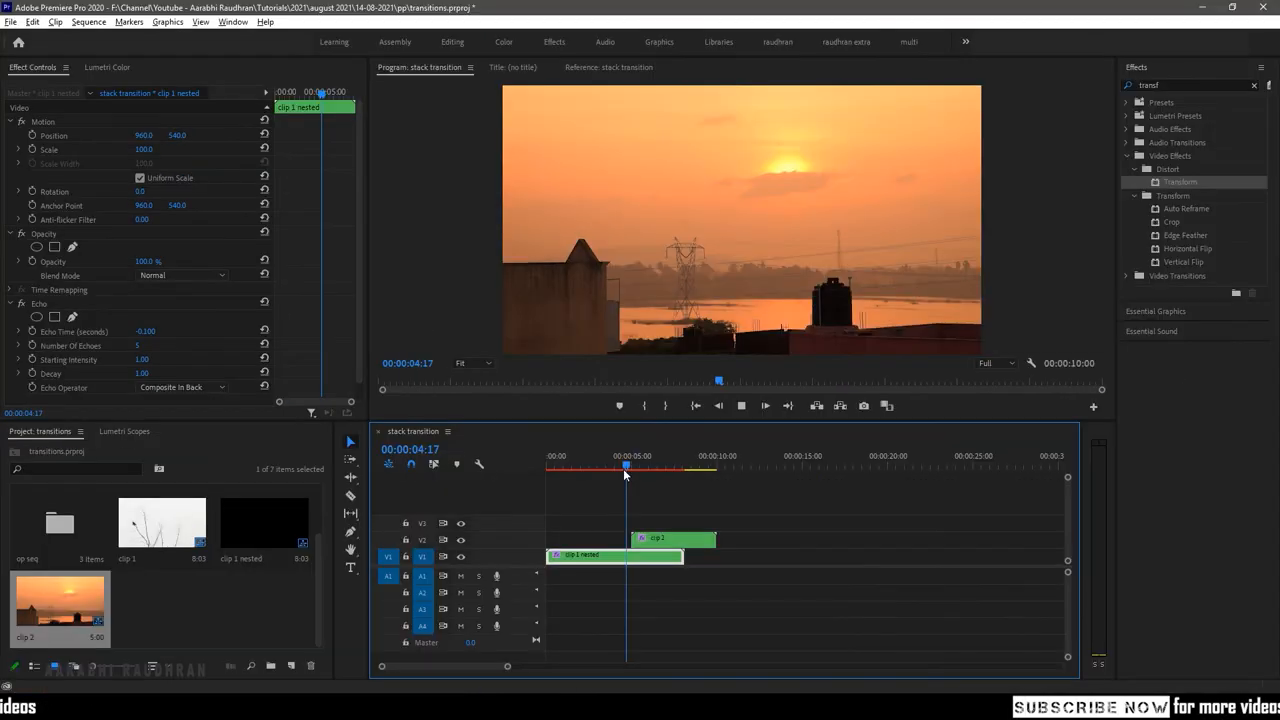
drag(625, 467, 670, 467)
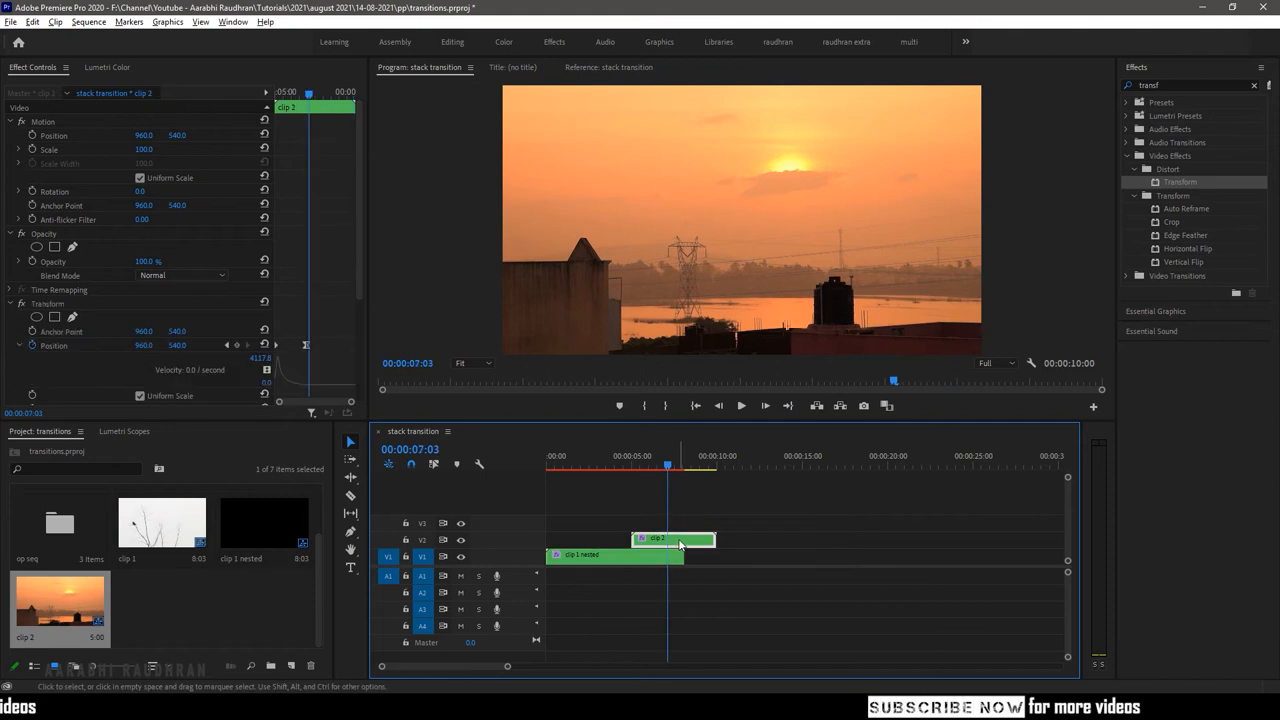
- Nest clip 2 as 'clip 2 nested' and search Effects for drop
right_click(674, 539)
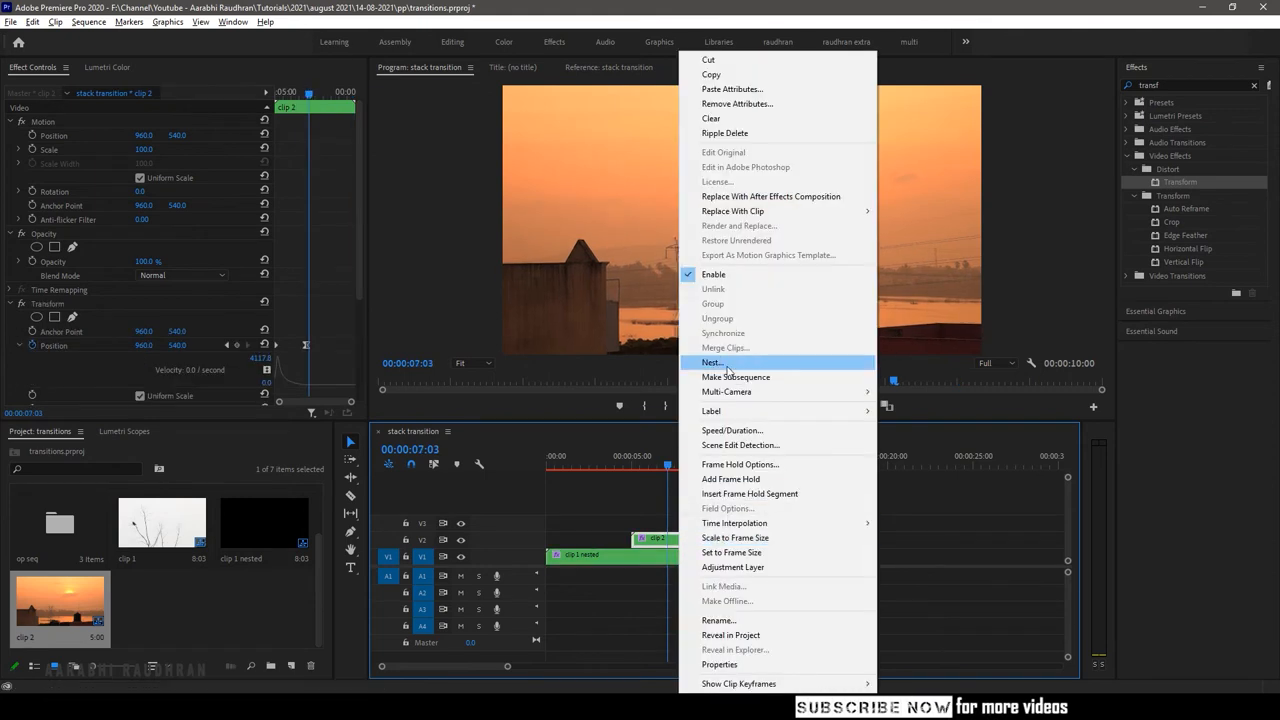
click(711, 362)
text(clip 2 ne)
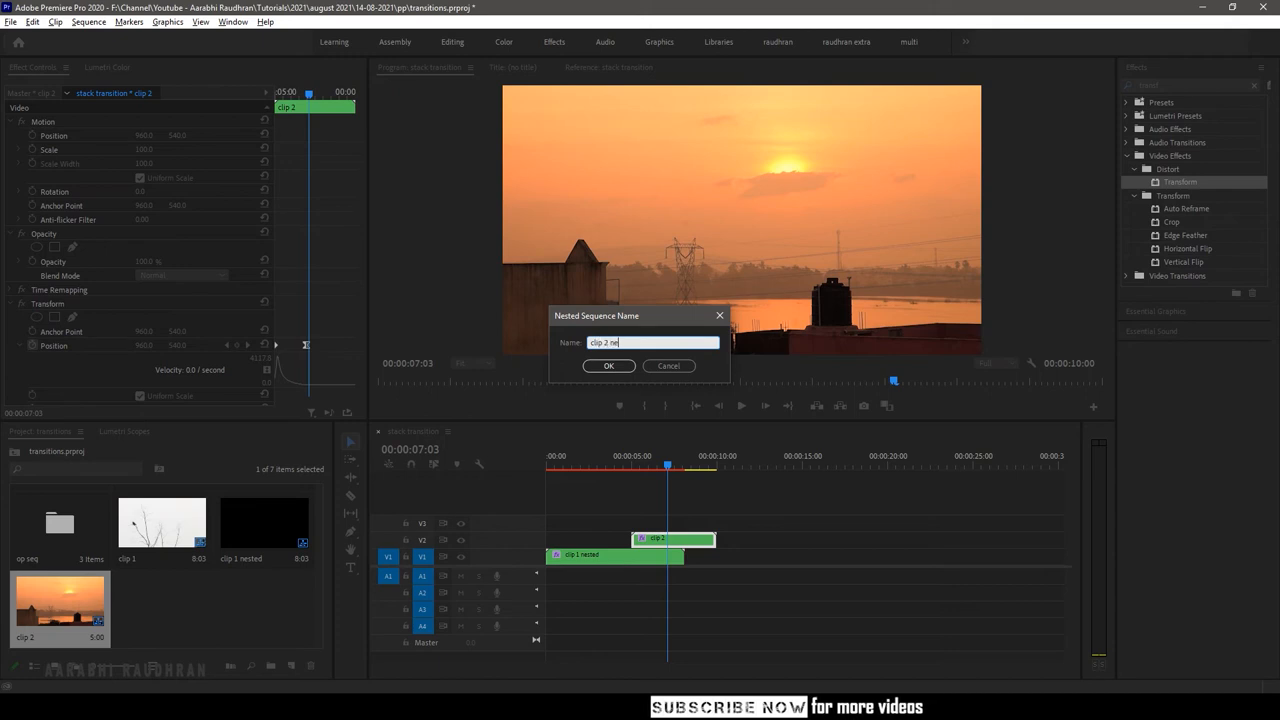
click(608, 365)
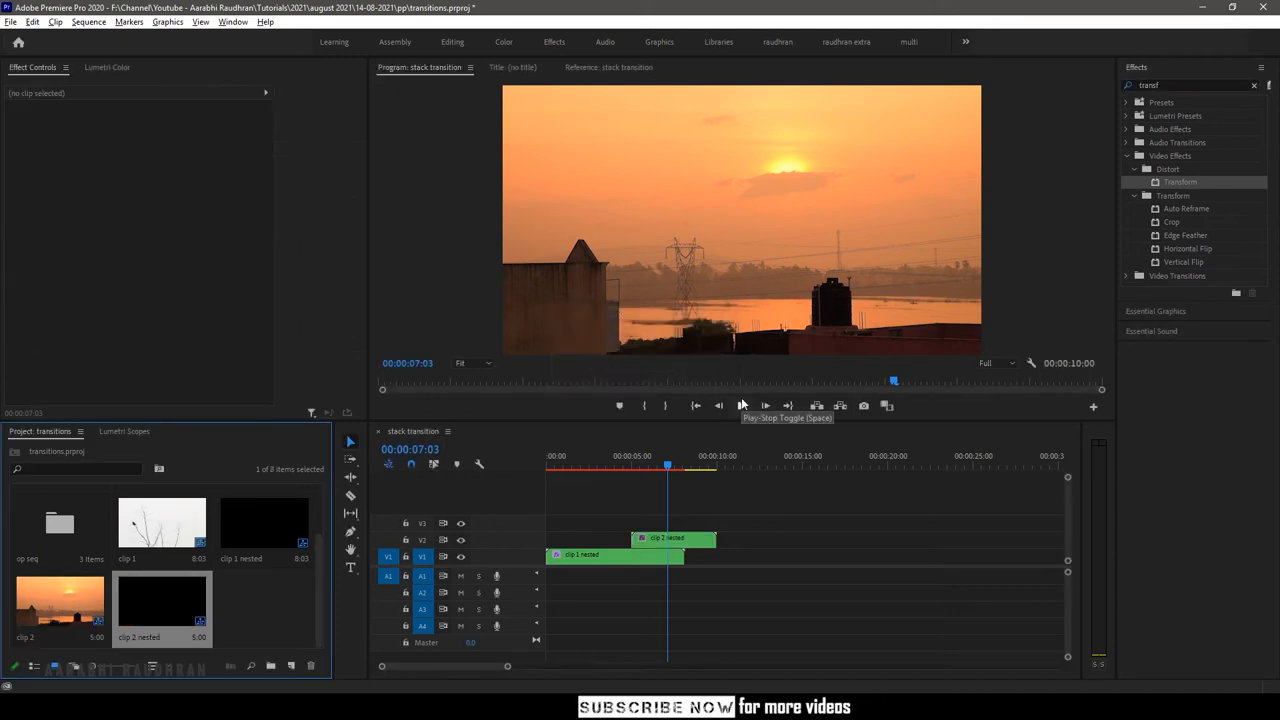
text(drop)
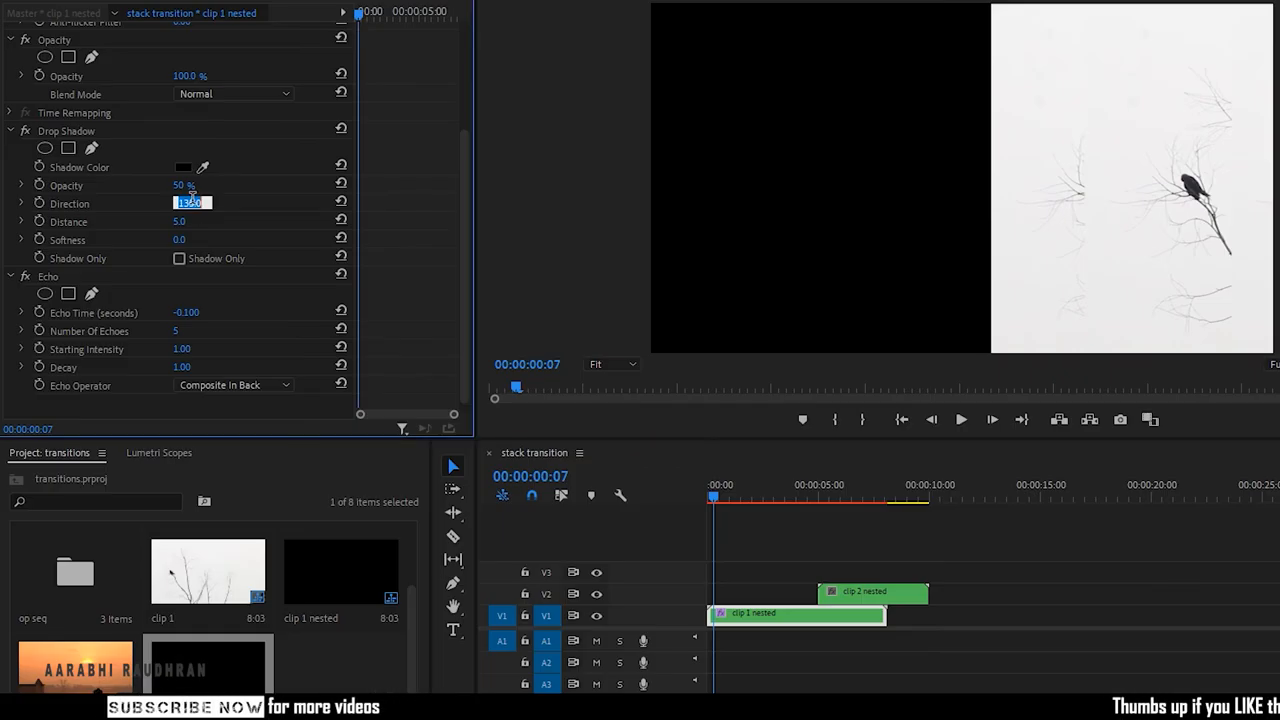
- Set clip 1 nested's Drop Shadow Direction to -135°
text(-135.0)
click(180, 221)
text(15)
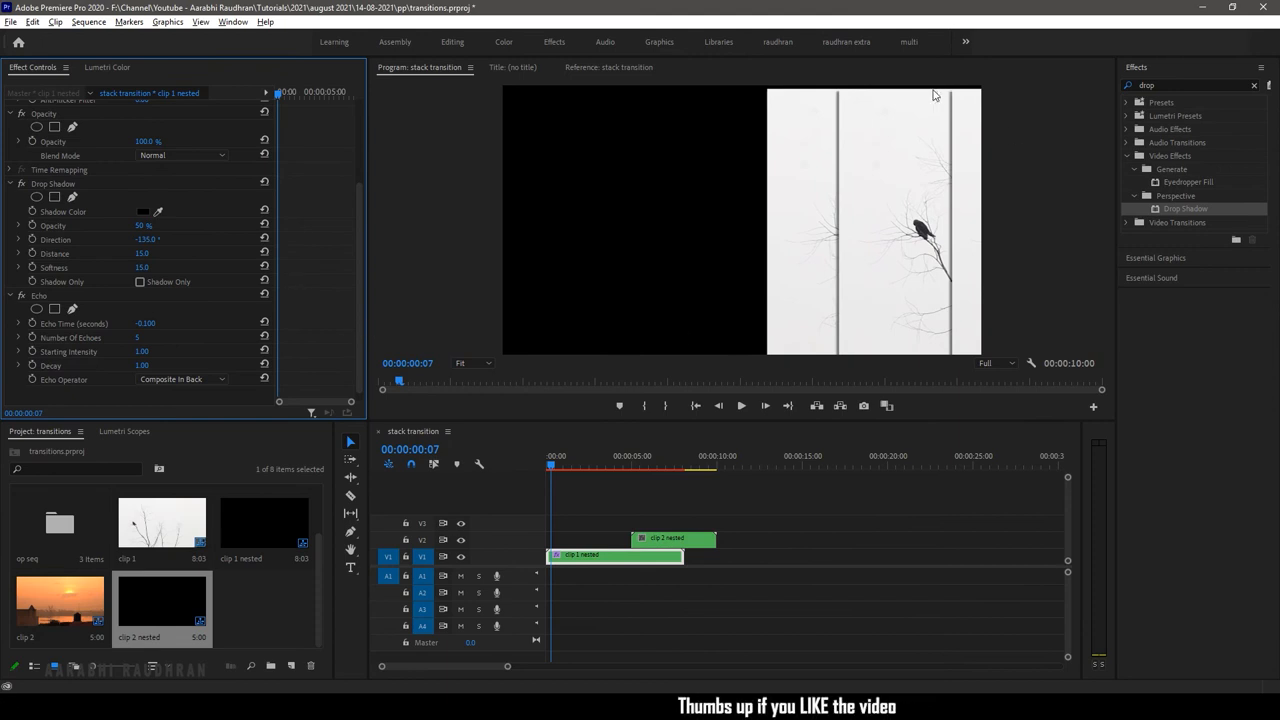
mouse_move(138, 207)
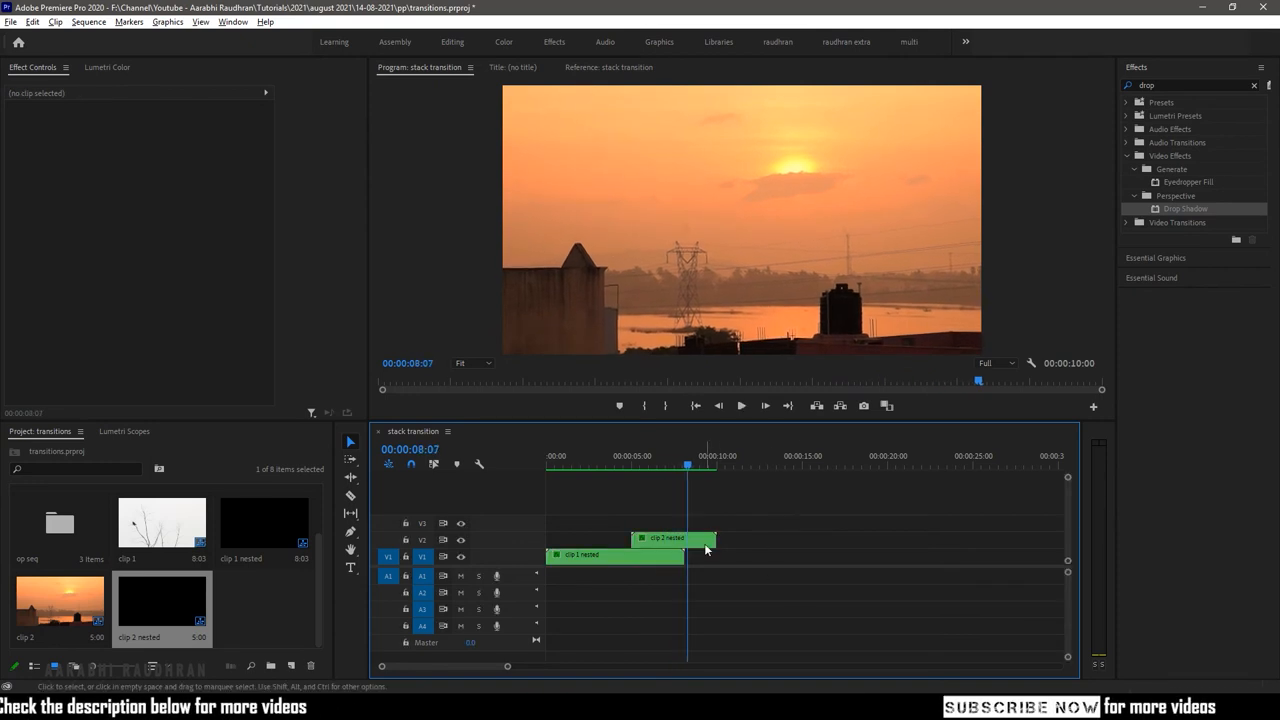
- Select clip 2 nested and enter 90 for its Drop Shadow direction
click(672, 538)
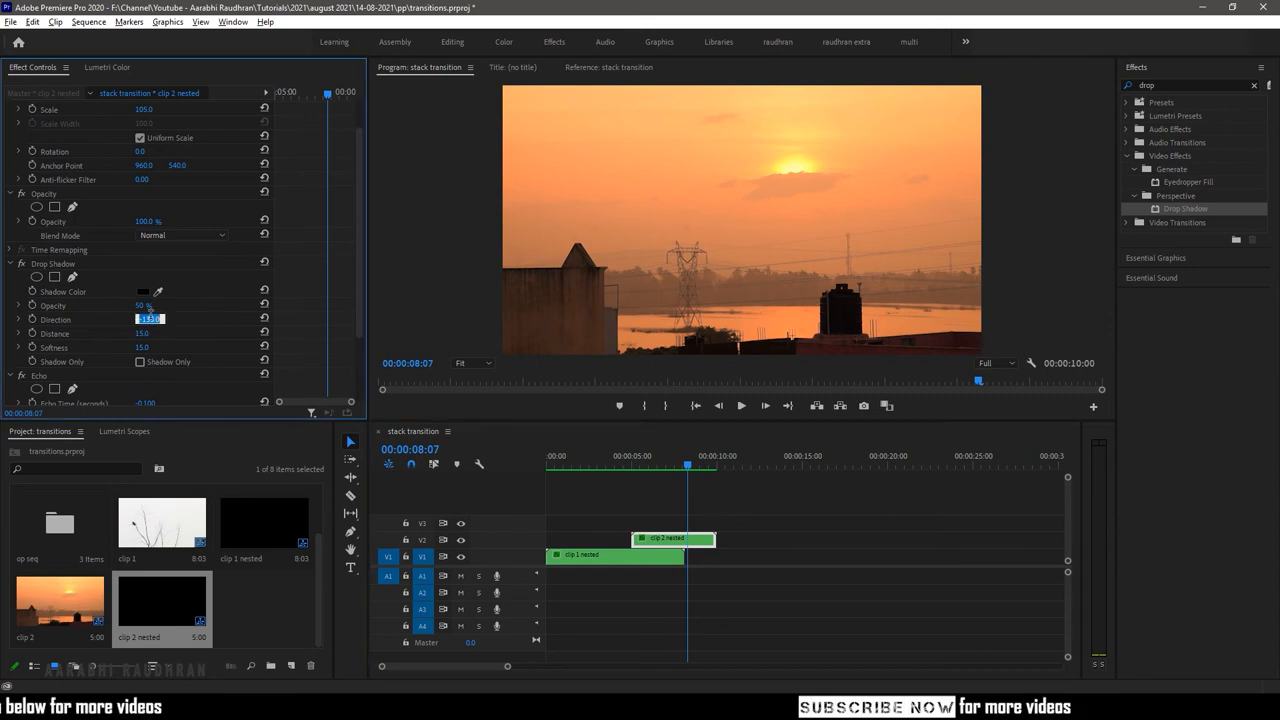
text(0)
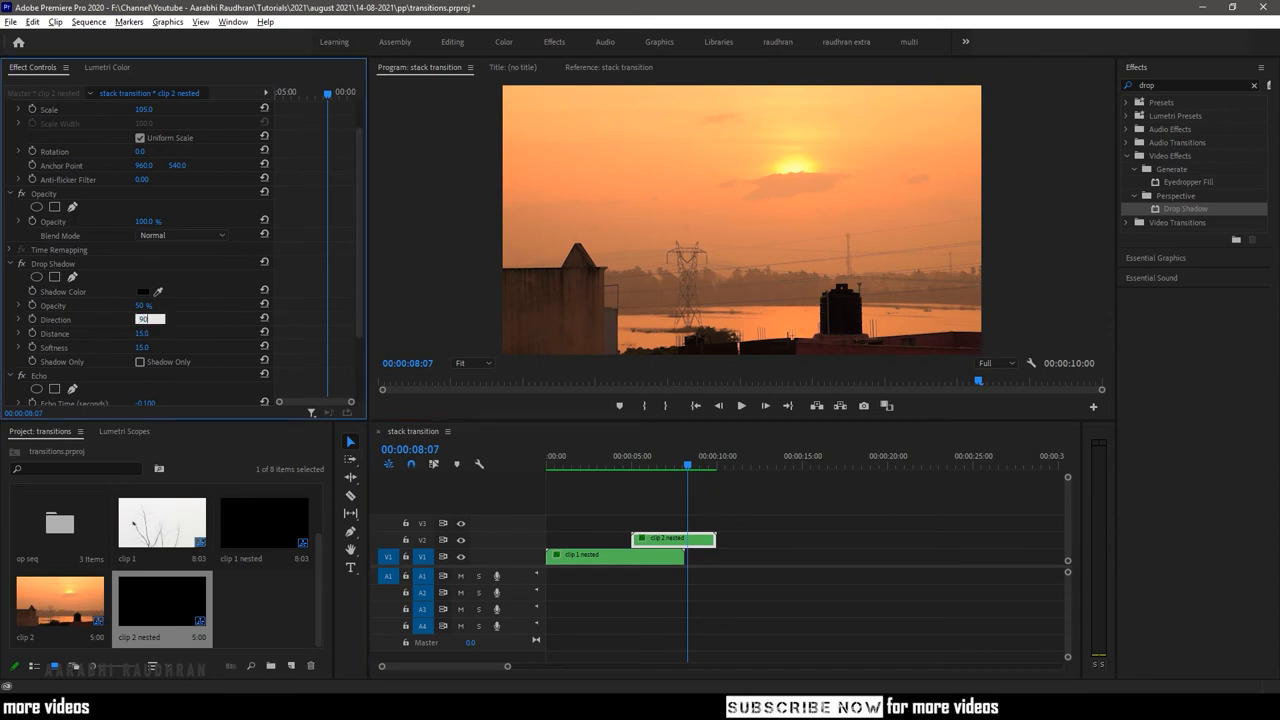